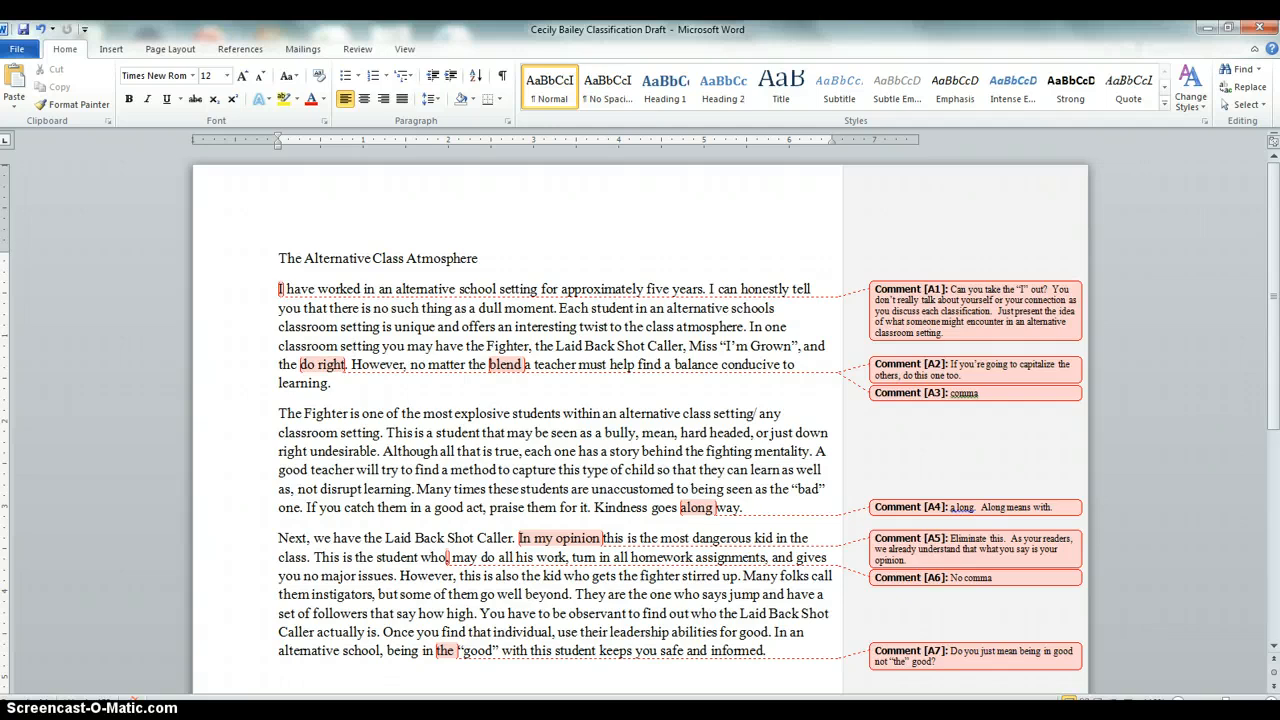
Begin opening the essay's page header area from the Insert options.
{"action": "left_click", "coordinate": [352, 328]}
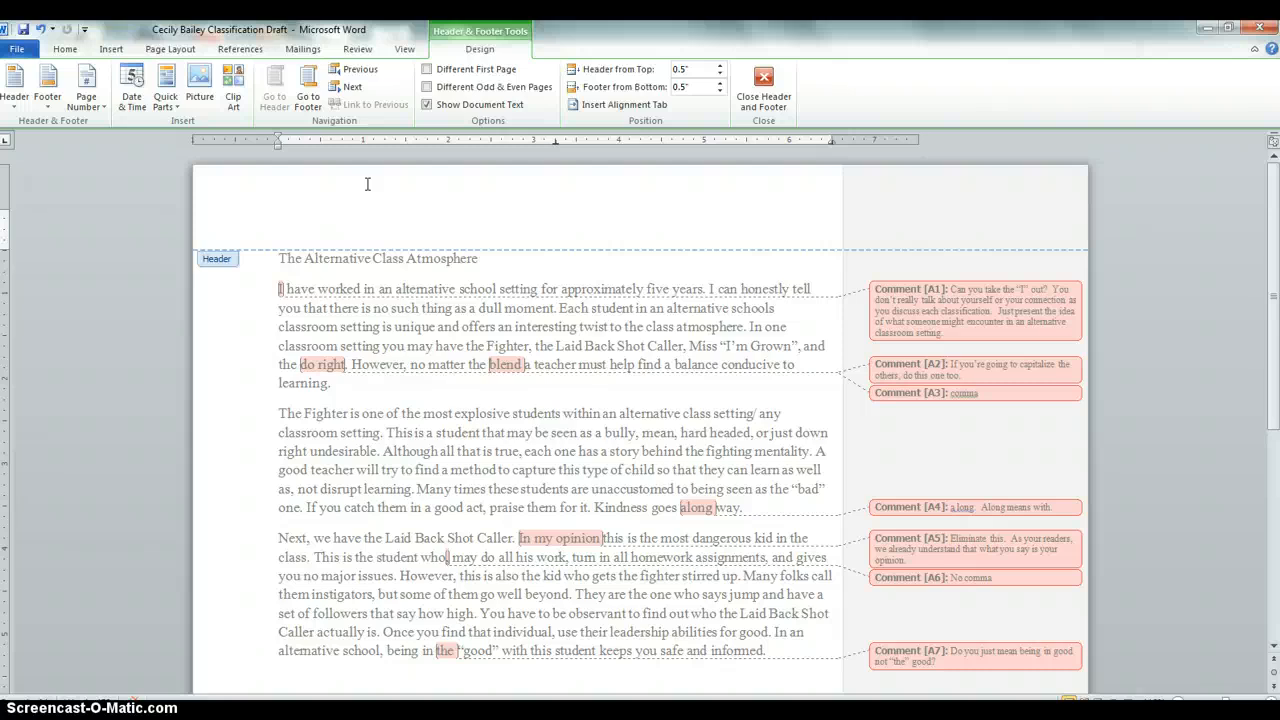
Right-align the header and enter the surname "Bailey".
{"action": "left_click", "coordinate": [280, 216]}
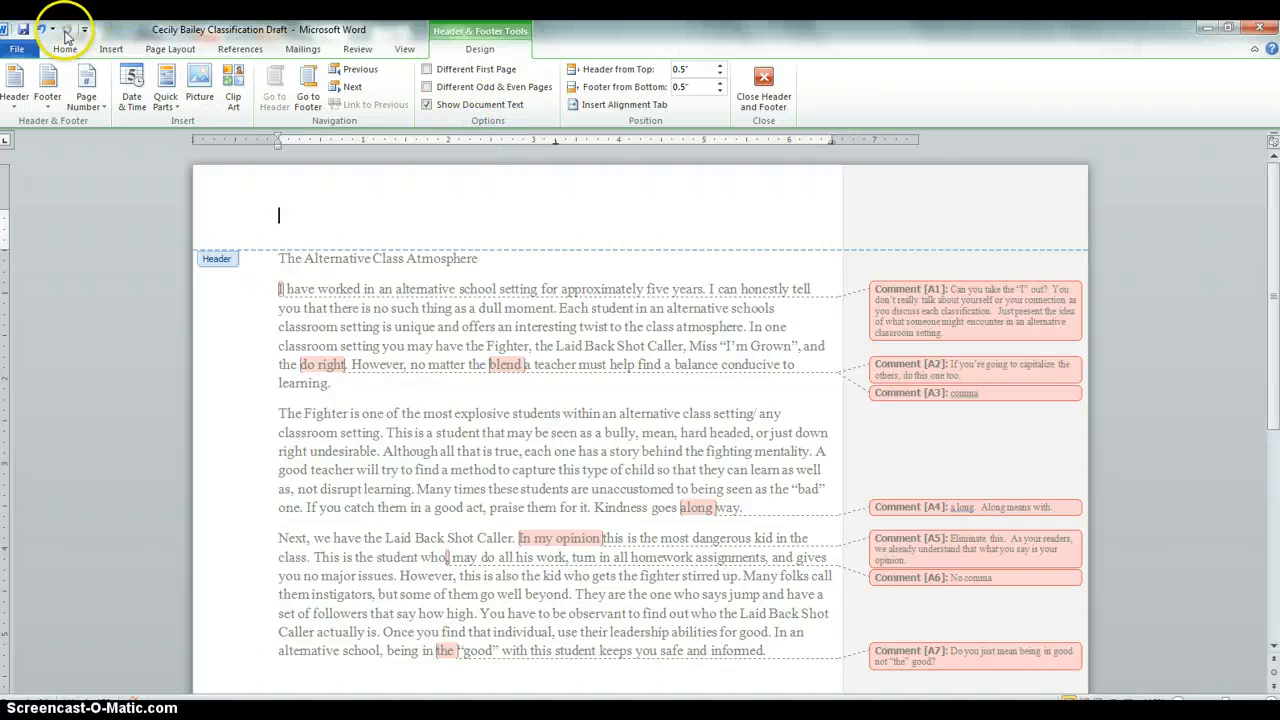
{"action": "left_click", "coordinate": [64, 48]}
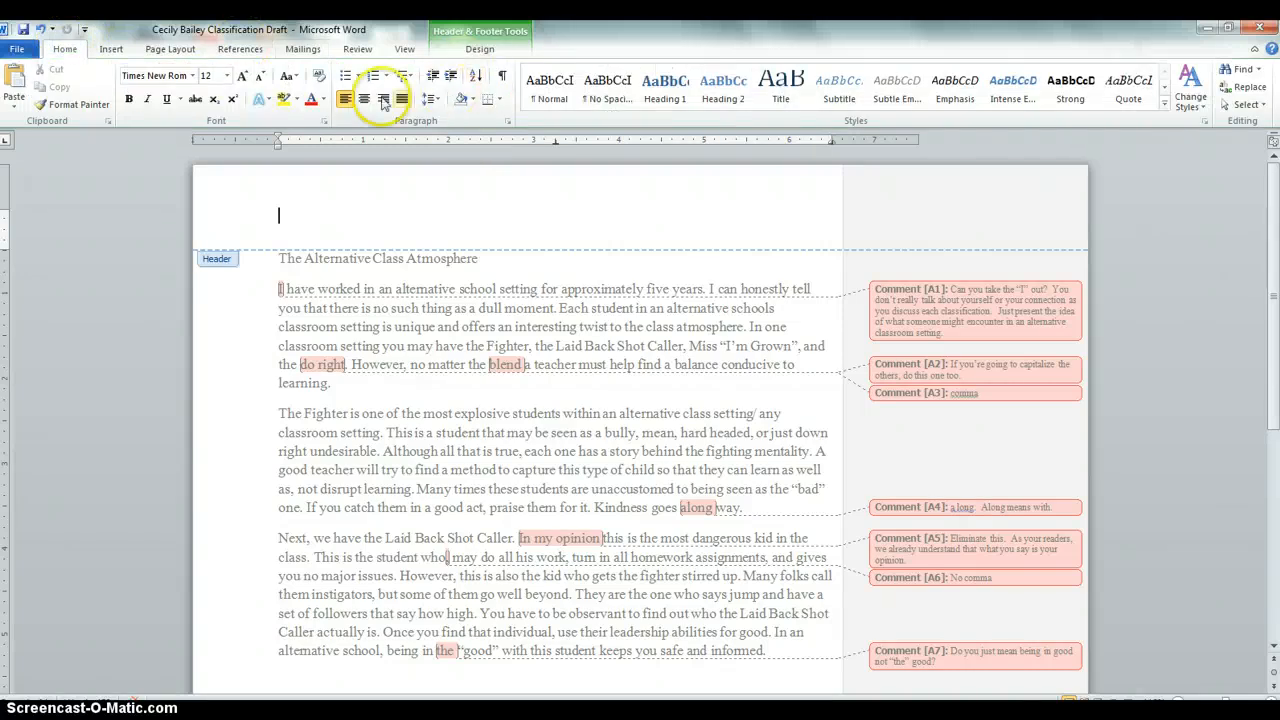
{"action": "left_click", "coordinate": [382, 98]}
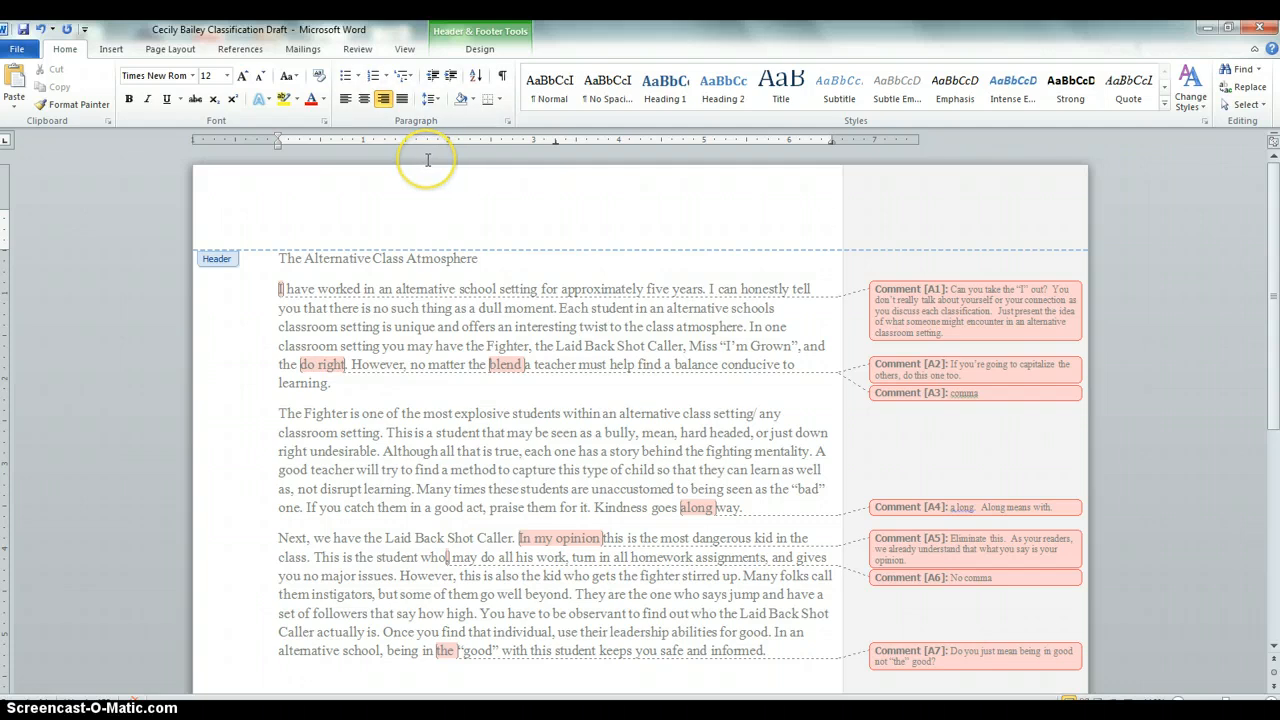
{"action": "type", "text": "Bailey"}
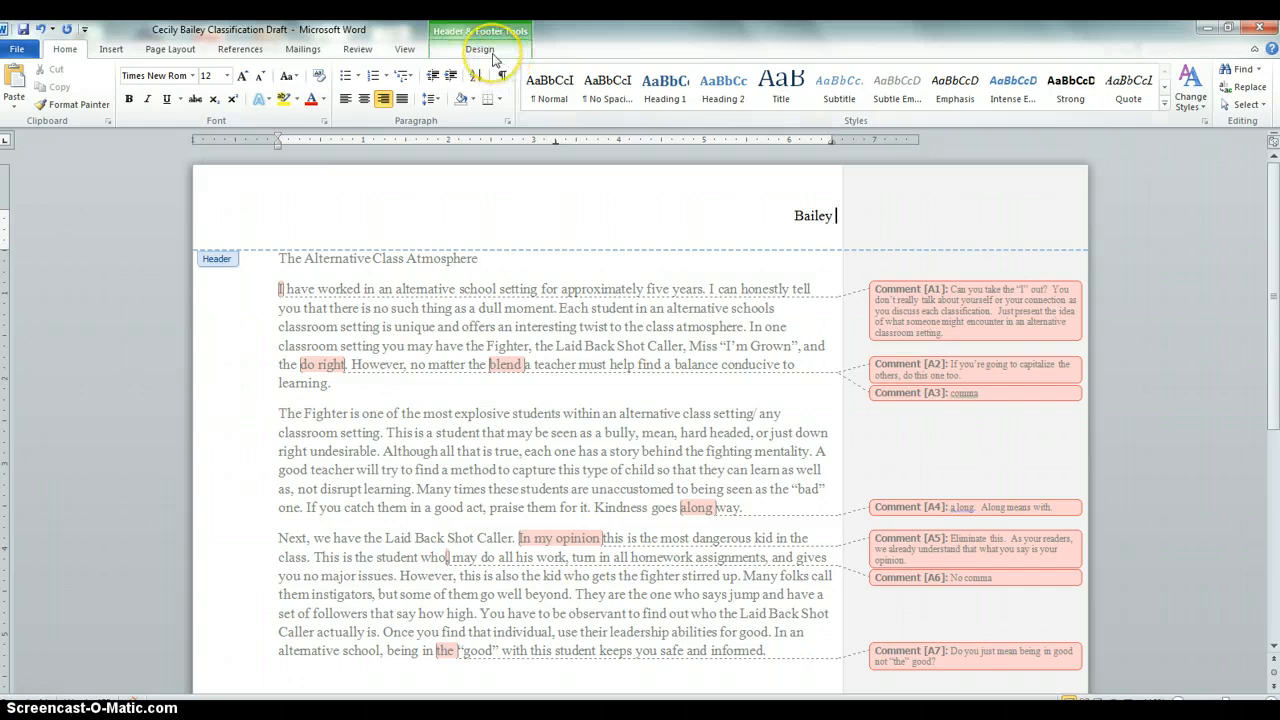
{"action": "left_click", "coordinate": [480, 48]}
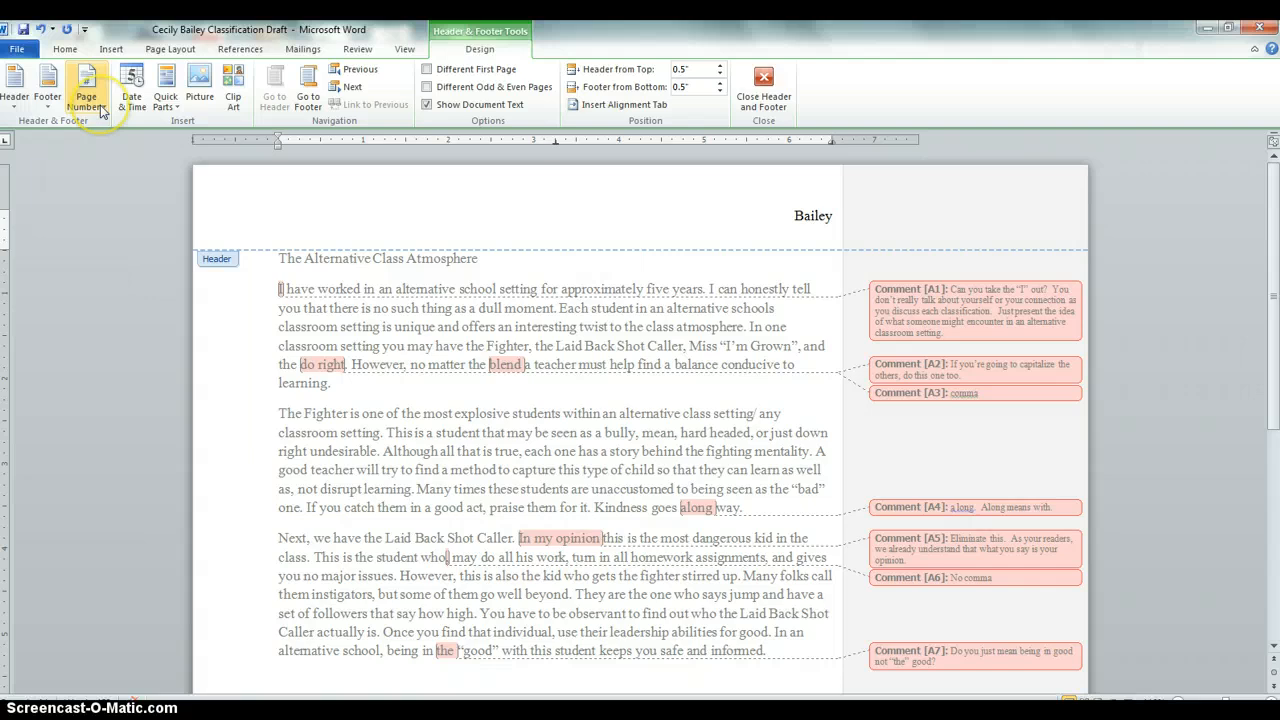
Add a plain automatic page number at the current position so the header reads "Bailey 1".
{"action": "left_click", "coordinate": [84, 84]}
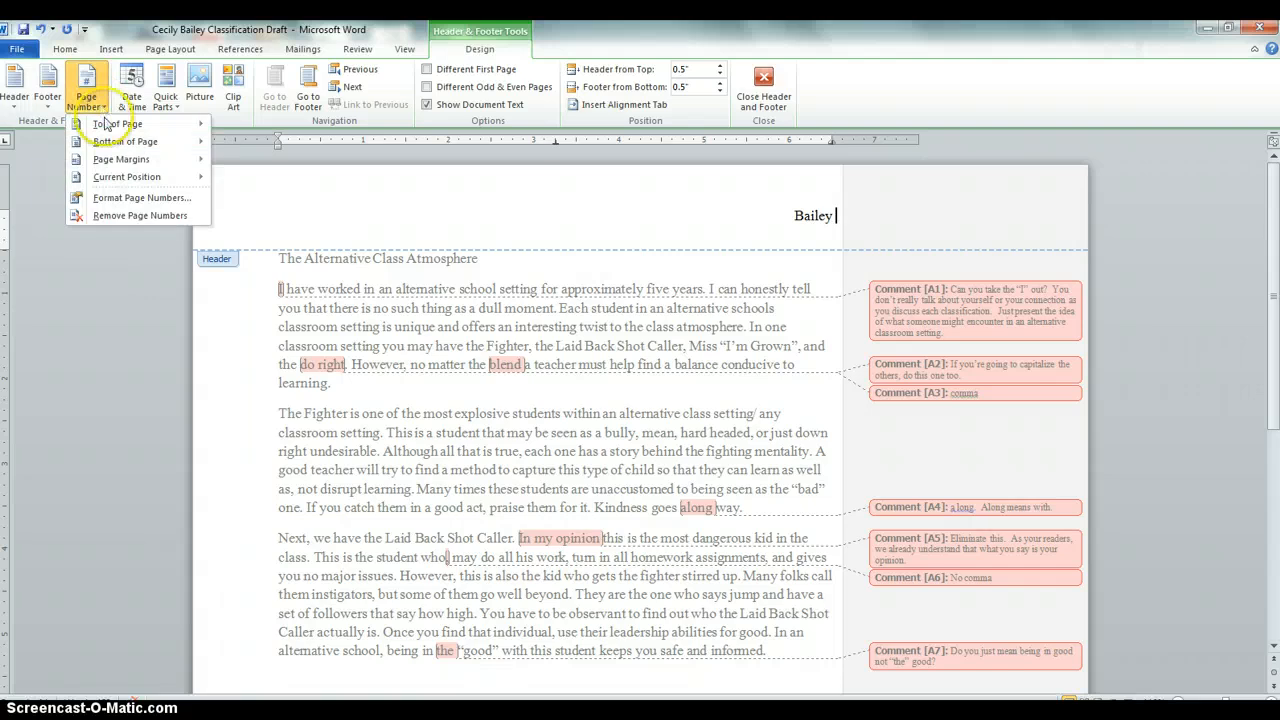
{"action": "left_click", "coordinate": [128, 176]}
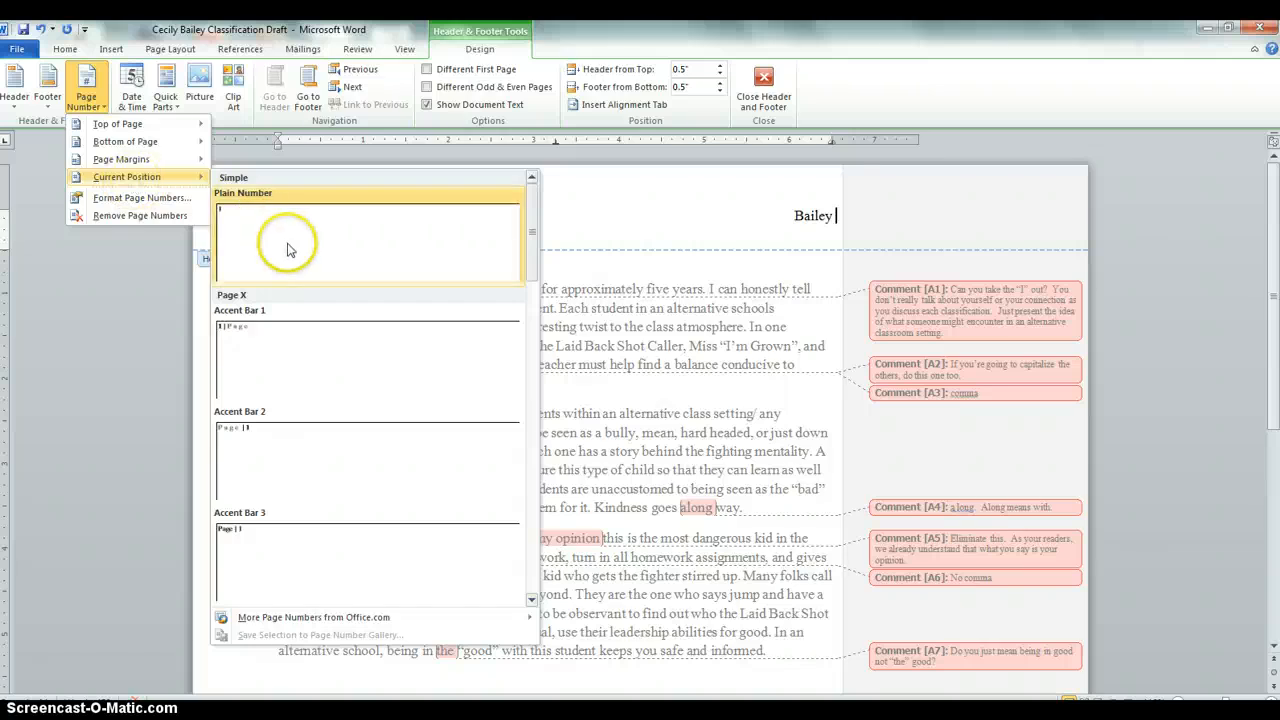
{"action": "mouse_move", "coordinate": [290, 240]}
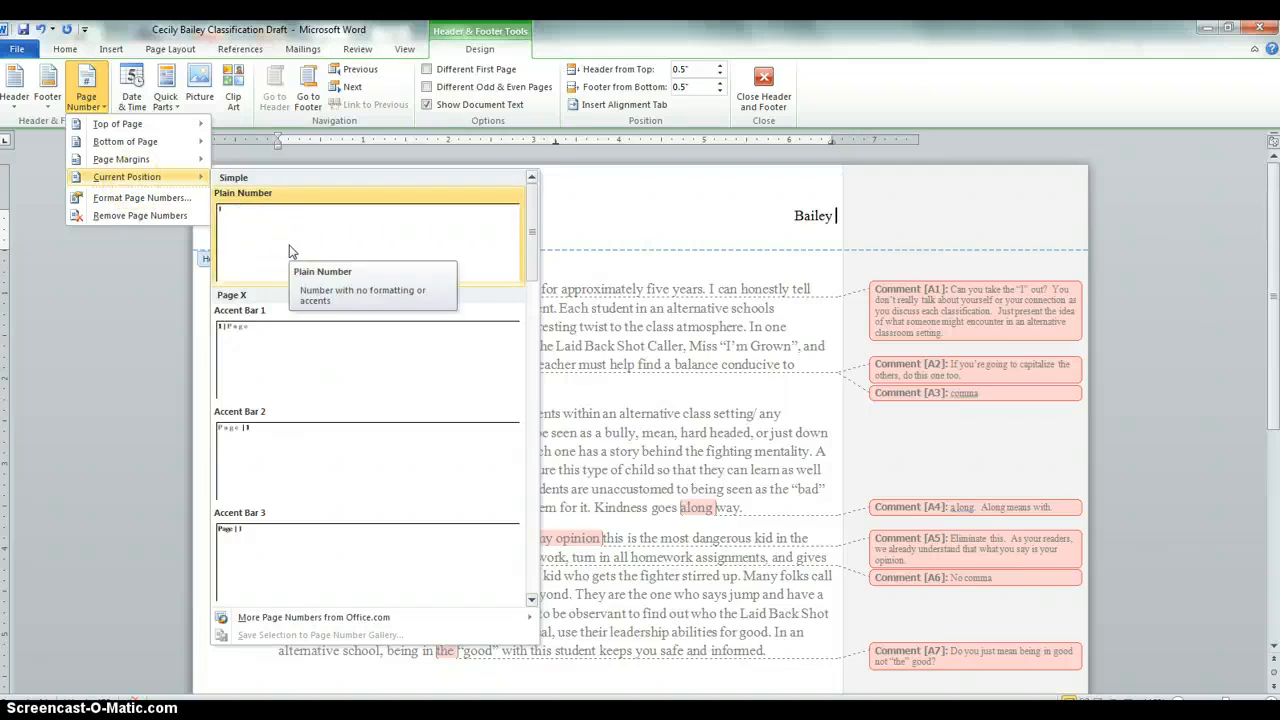
{"action": "left_click", "coordinate": [368, 224]}
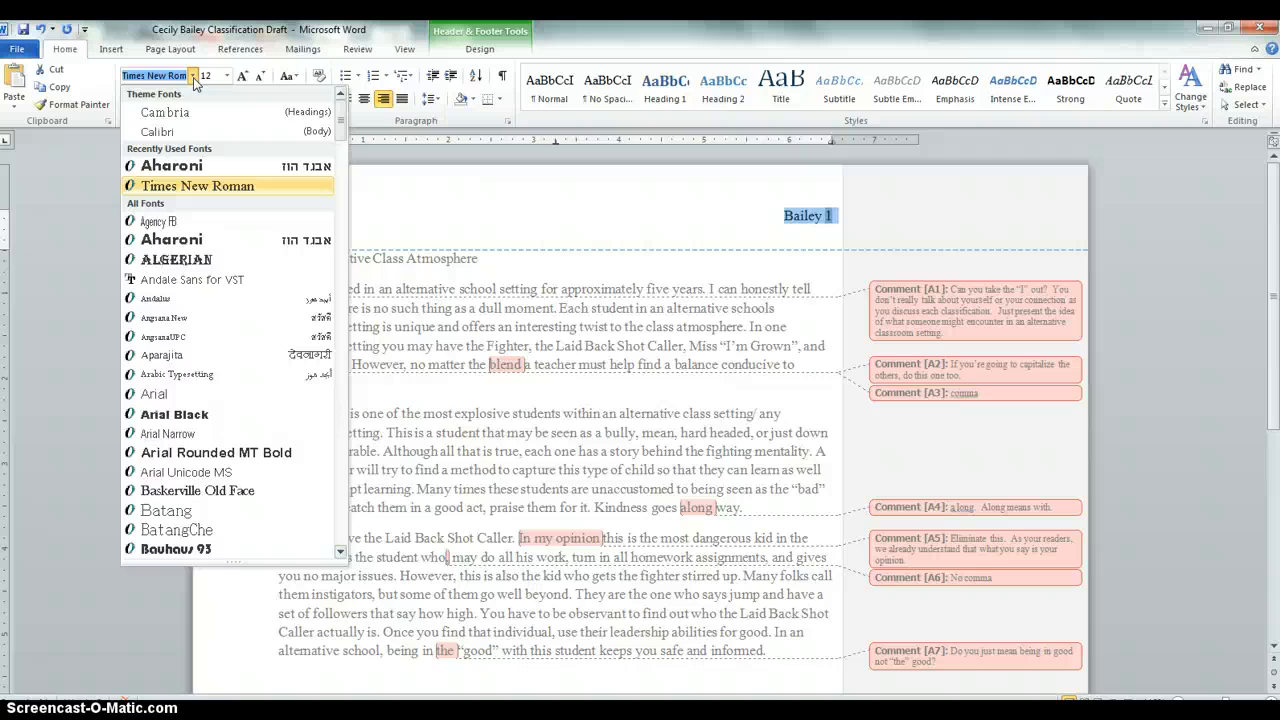
{"action": "mouse_move", "coordinate": [238, 82]}
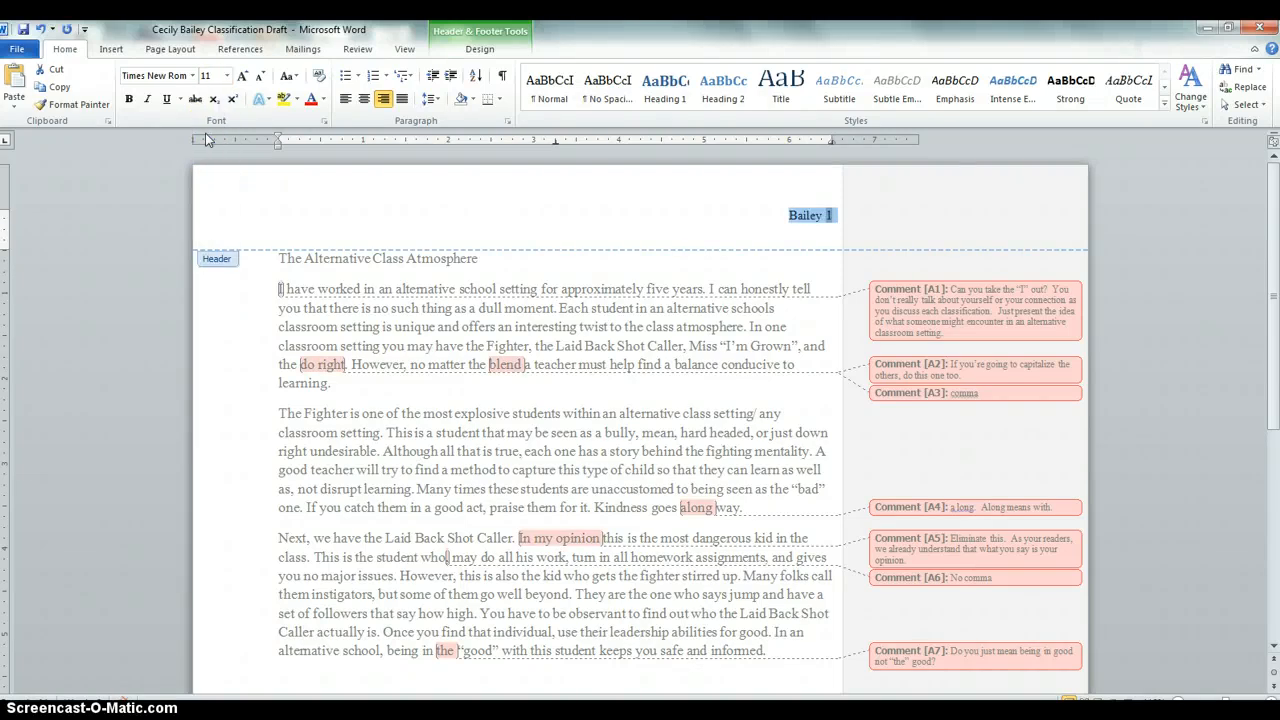
{"action": "mouse_move", "coordinate": [316, 188]}
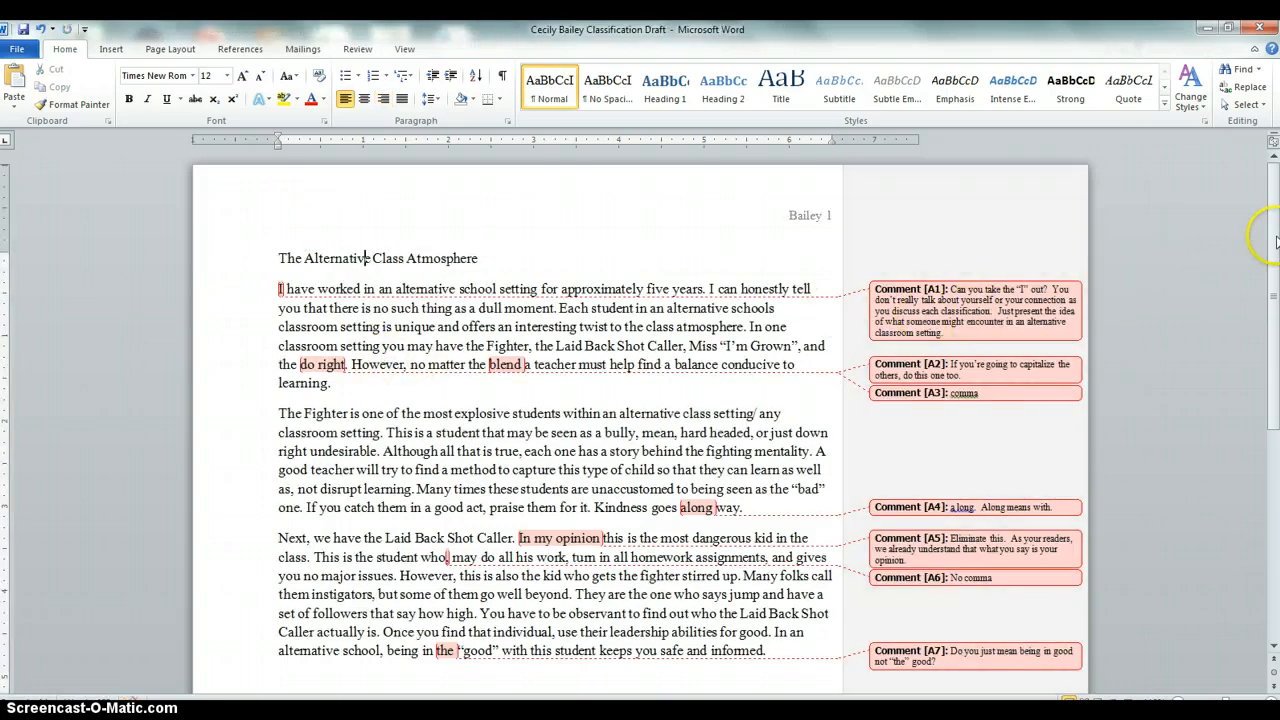
Move to page 2's body and verify its header shows "Bailey 2".
{"action": "scroll", "scroll_direction": "down", "scroll_amount": 3}
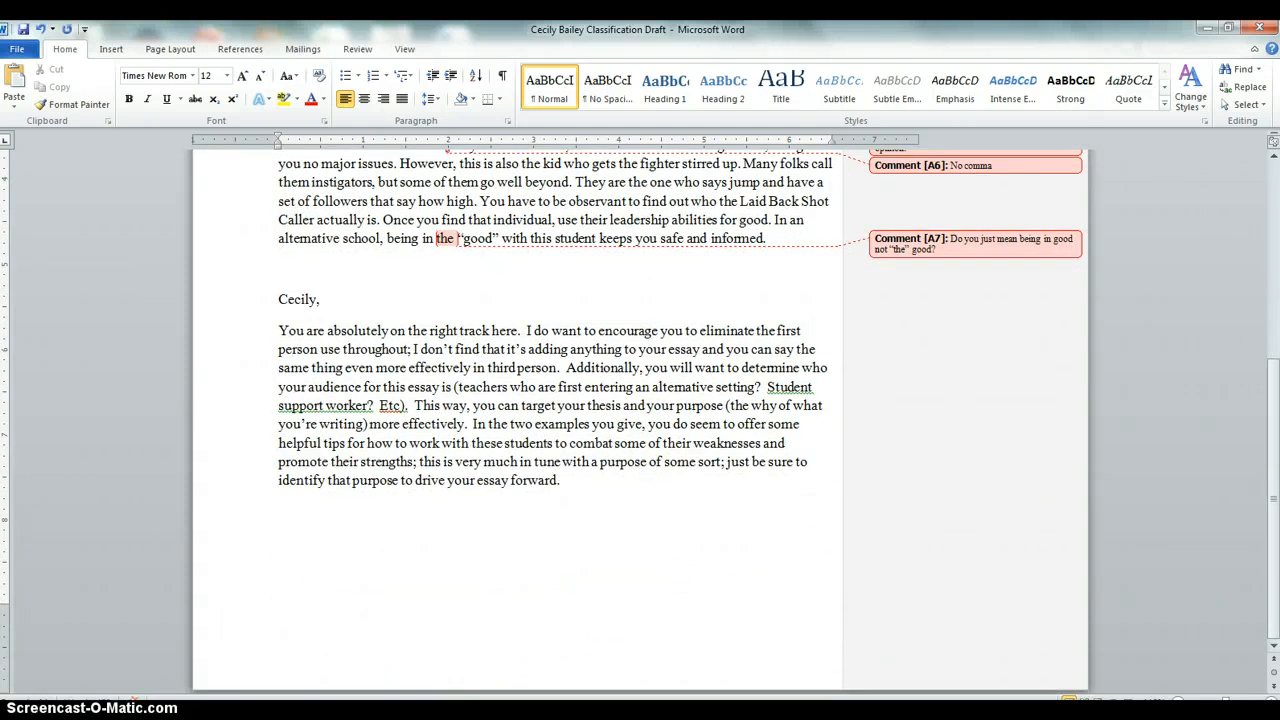
{"action": "scroll", "scroll_direction": "down", "scroll_amount": 3}
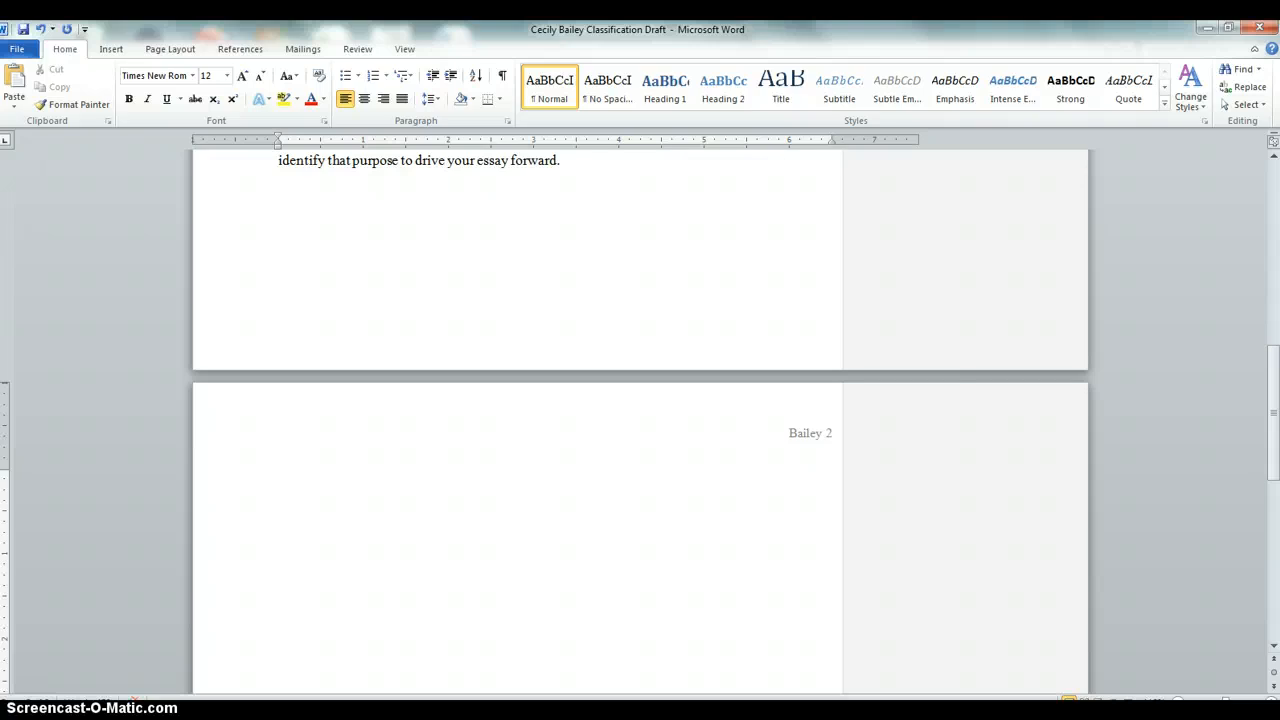
{"action": "left_click", "coordinate": [280, 660]}
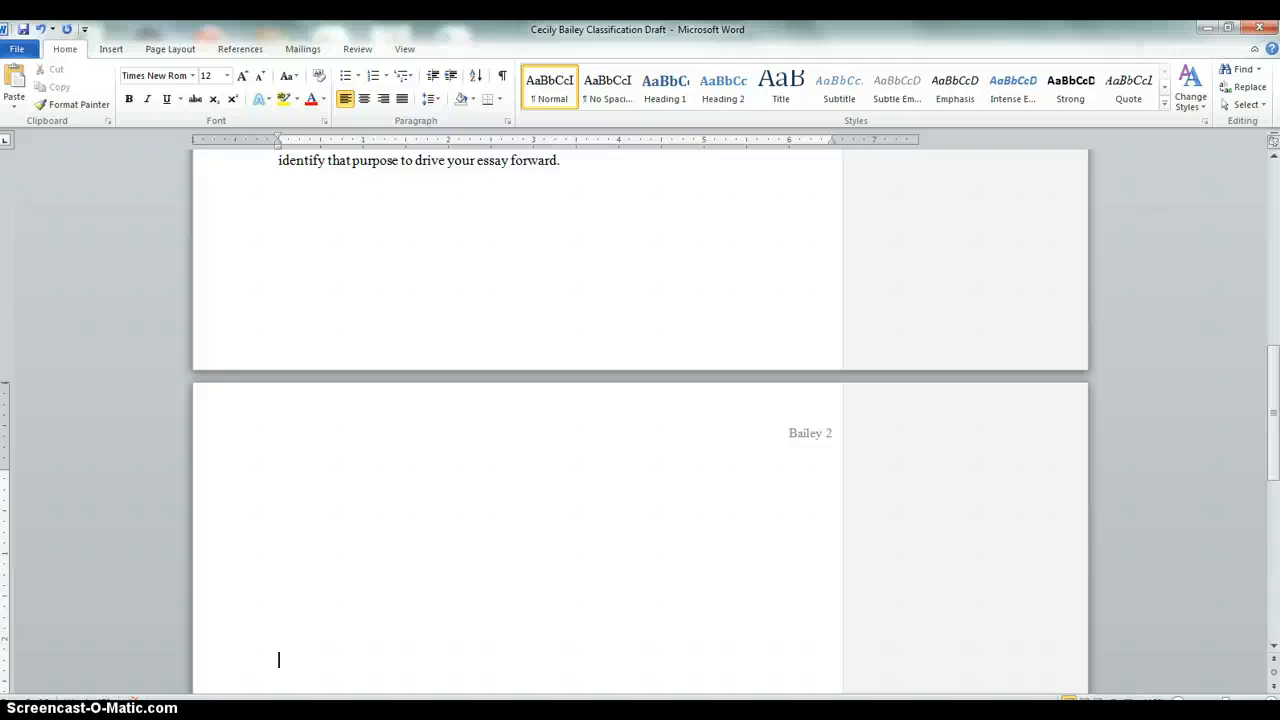